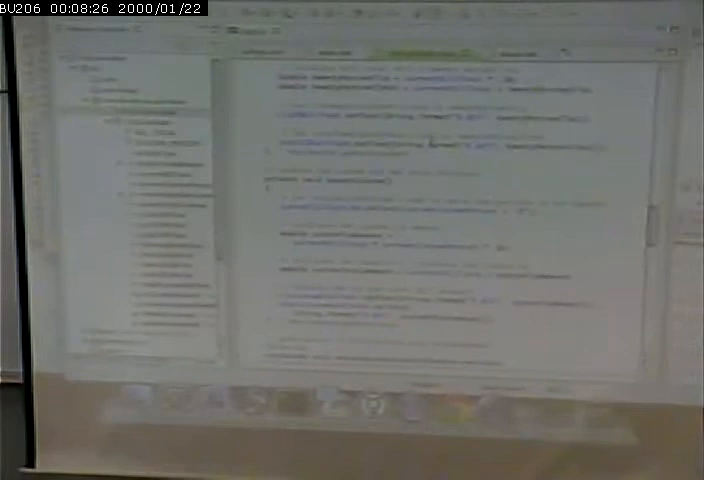
pyautogui.scroll(-3)
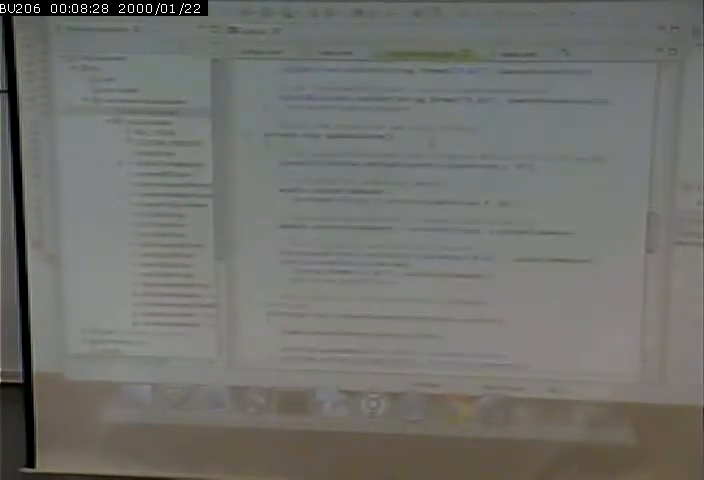
pyautogui.scroll(-3)
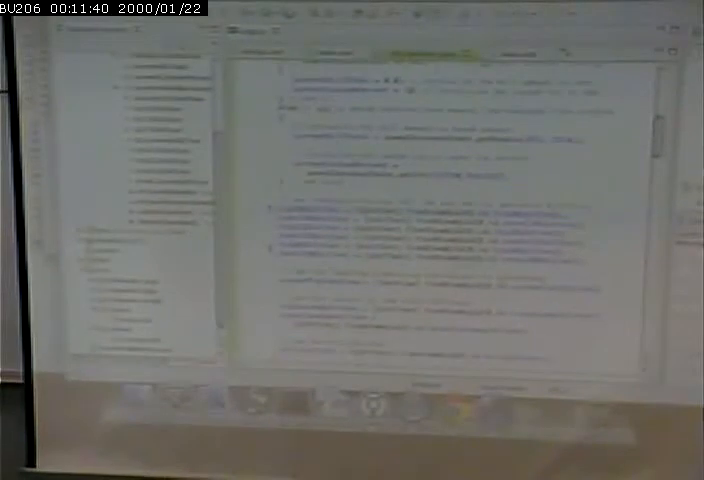
pyautogui.scroll(-3)
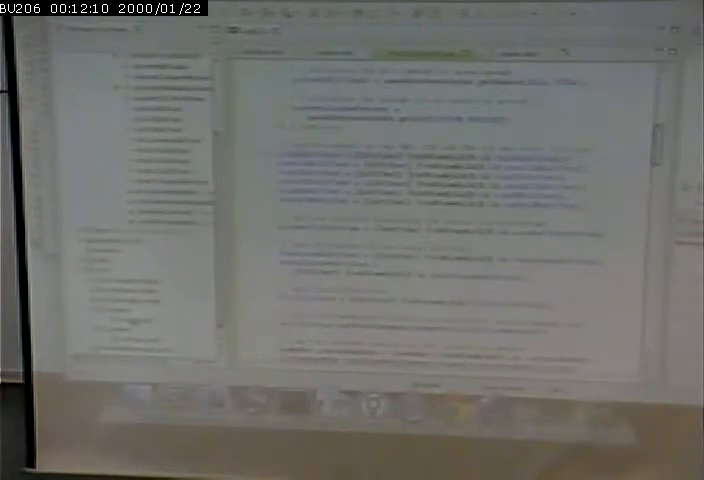
pyautogui.scroll(-3)
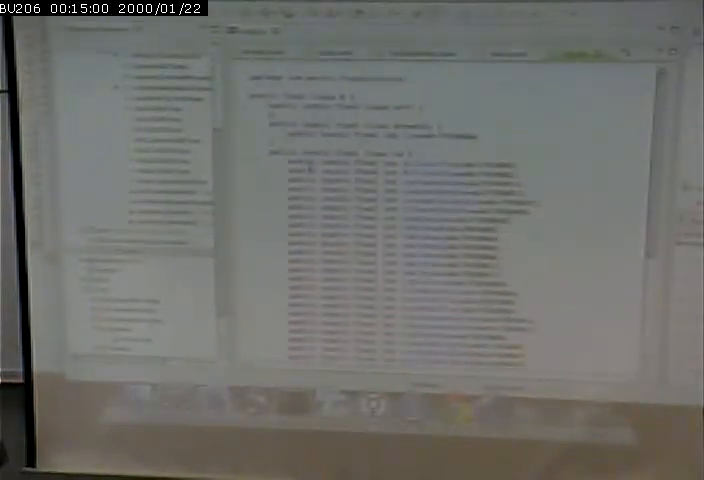
pyautogui.scroll(-3)
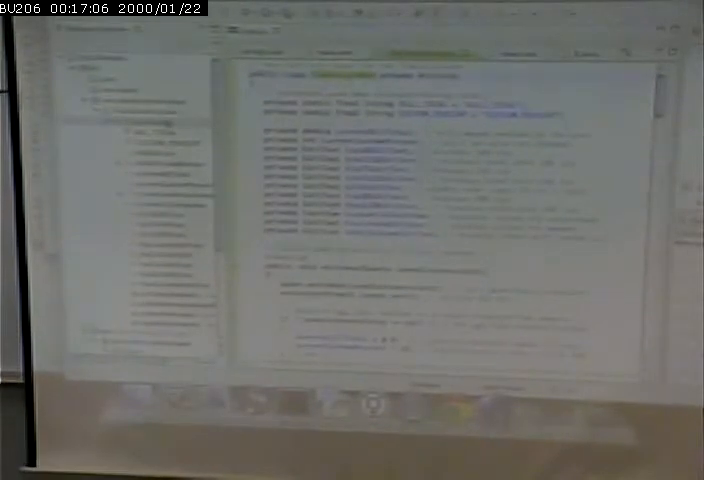
pyautogui.scroll(-3)
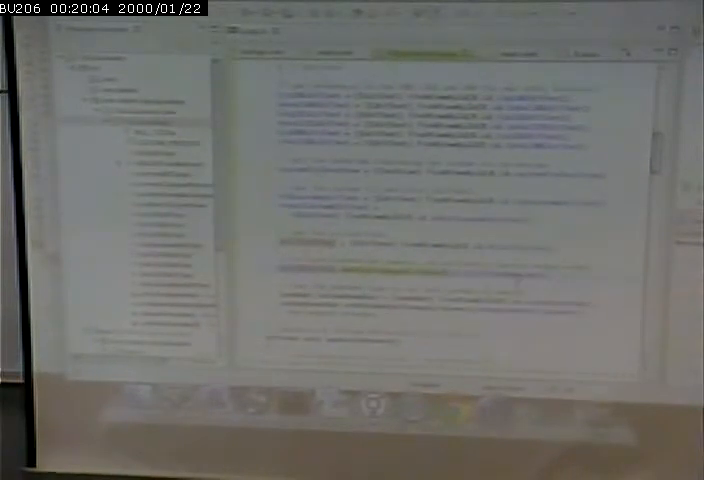
pyautogui.scroll(-3)
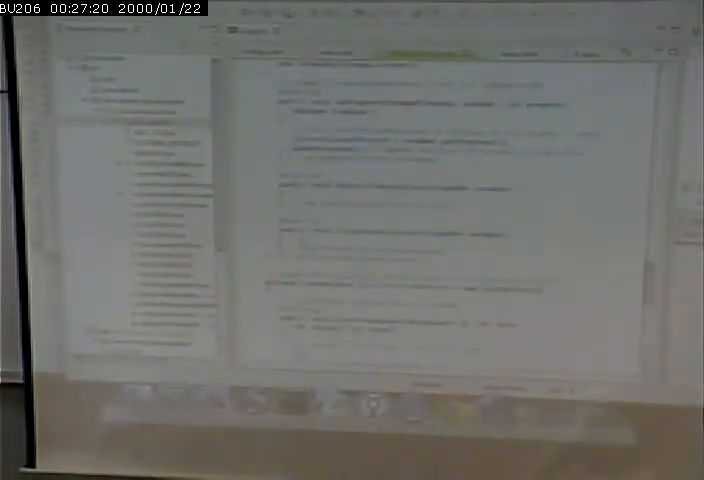
pyautogui.scroll(-3)
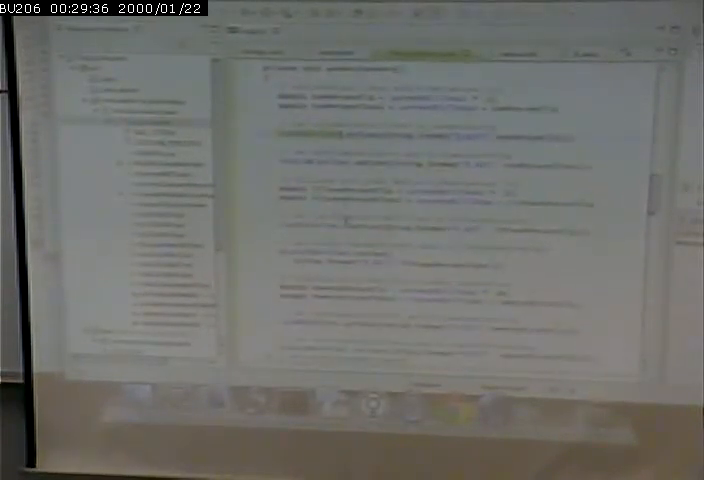
pyautogui.scroll(-3)
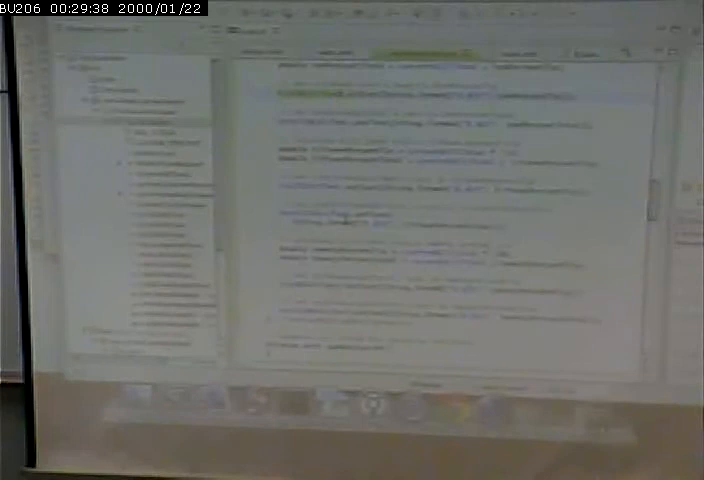